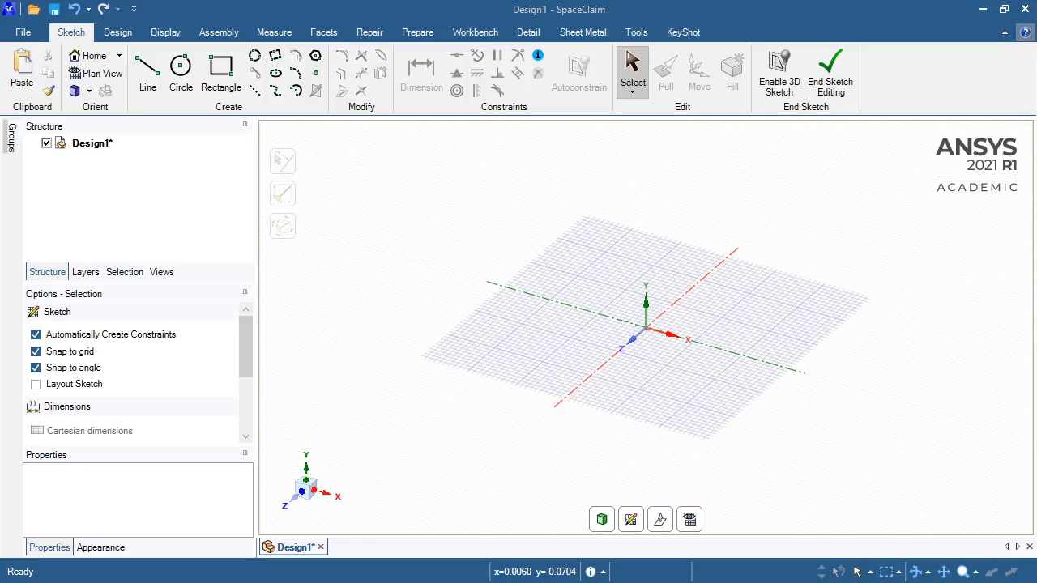
{"action": "mouse_move", "coordinate": [899, 386]}
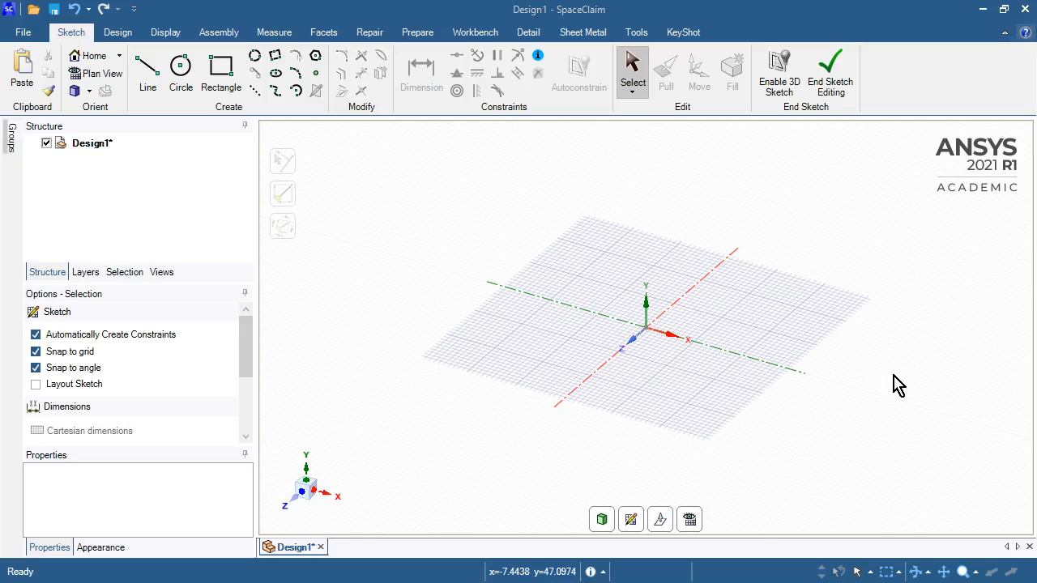
{"action": "mouse_move", "coordinate": [936, 154]}
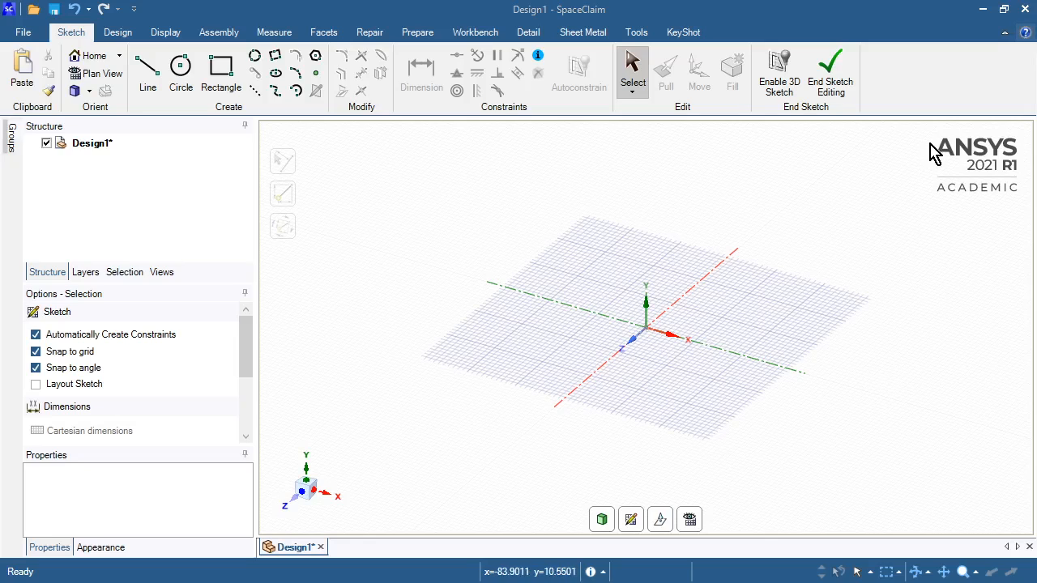
{"action": "mouse_move", "coordinate": [992, 180]}
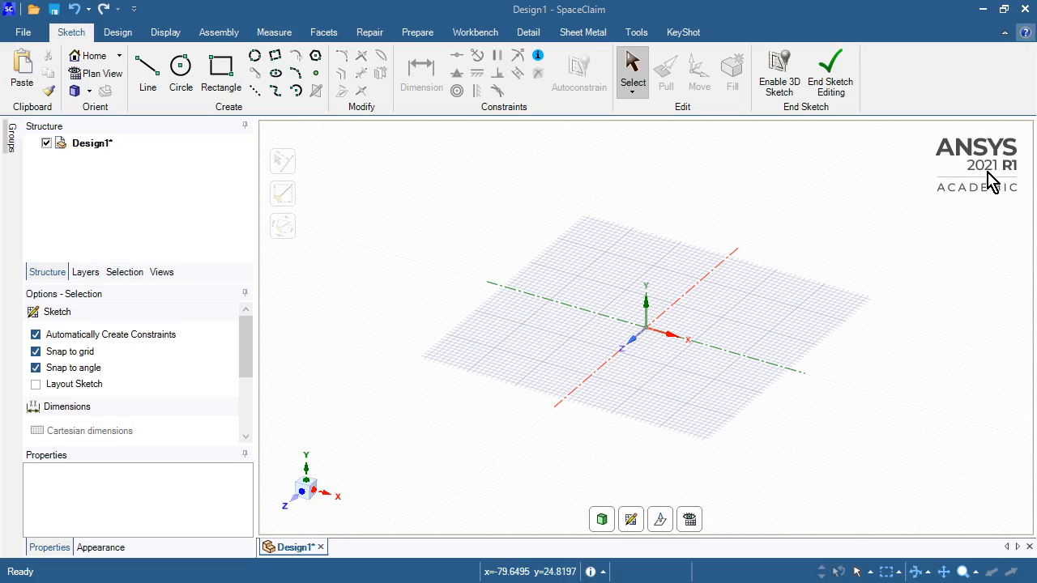
{"action": "mouse_move", "coordinate": [677, 146]}
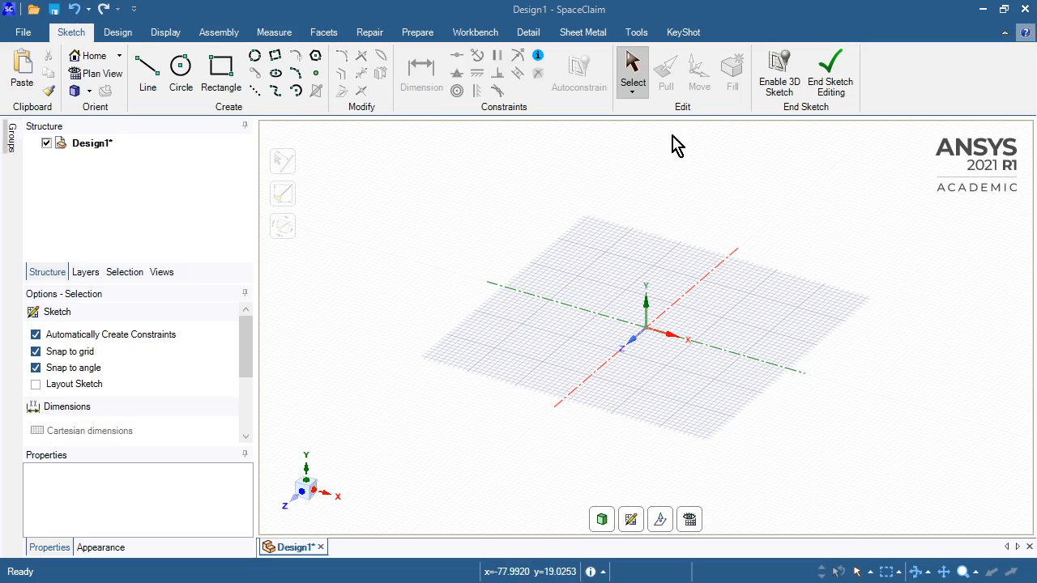
{"action": "mouse_move", "coordinate": [22, 73]}
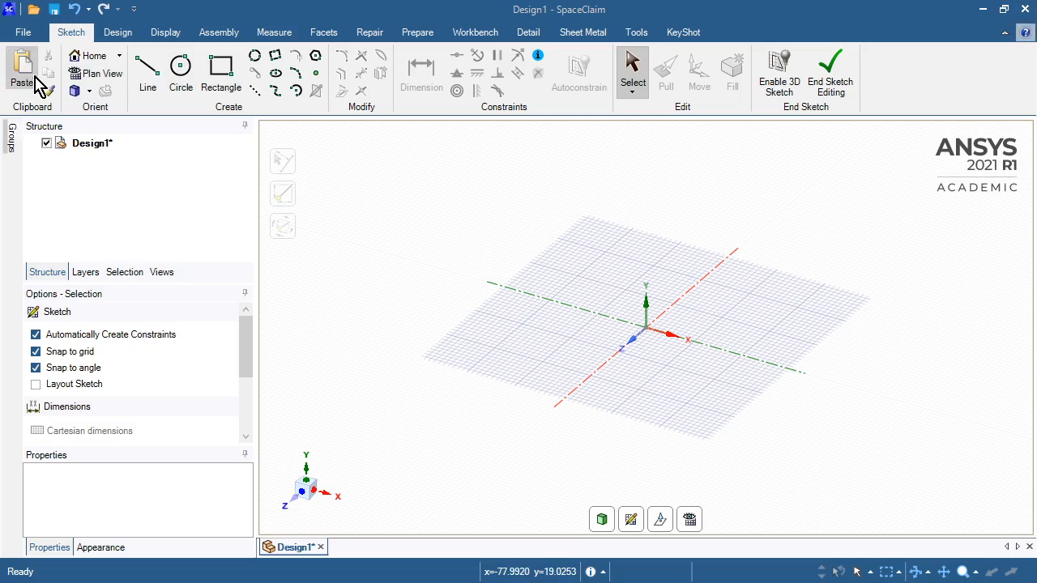
{"action": "mouse_move", "coordinate": [101, 211]}
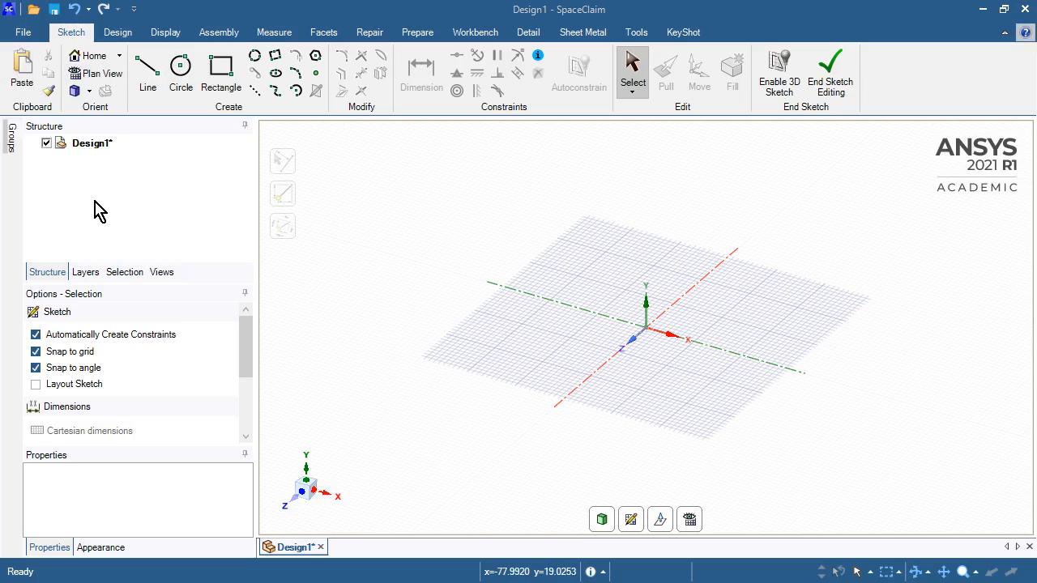
{"action": "mouse_move", "coordinate": [97, 204]}
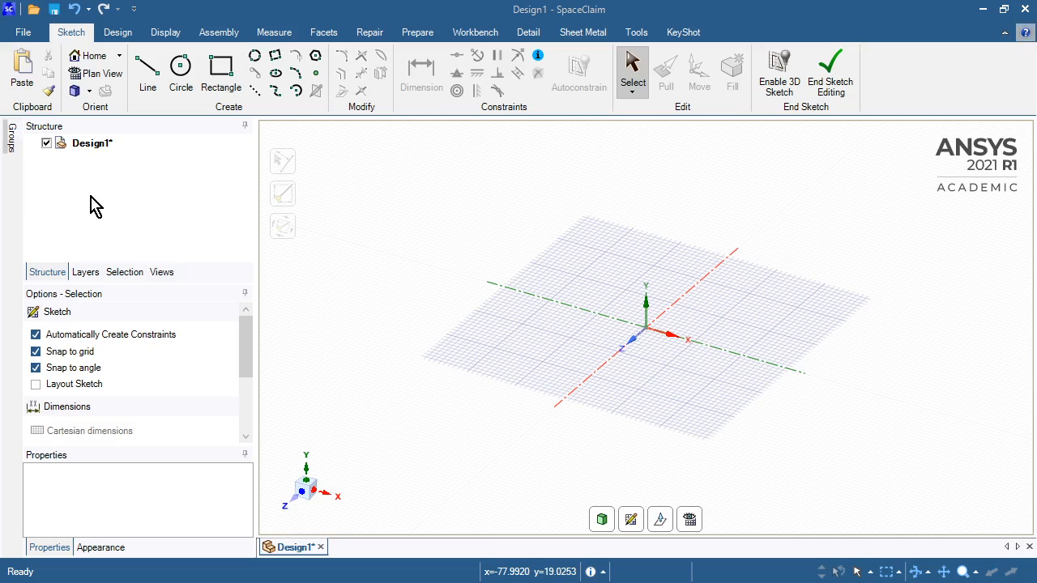
- Set the document length unit to Micrometers in SpaceClaim Options and apply it
{"action": "left_click", "coordinate": [22, 32]}
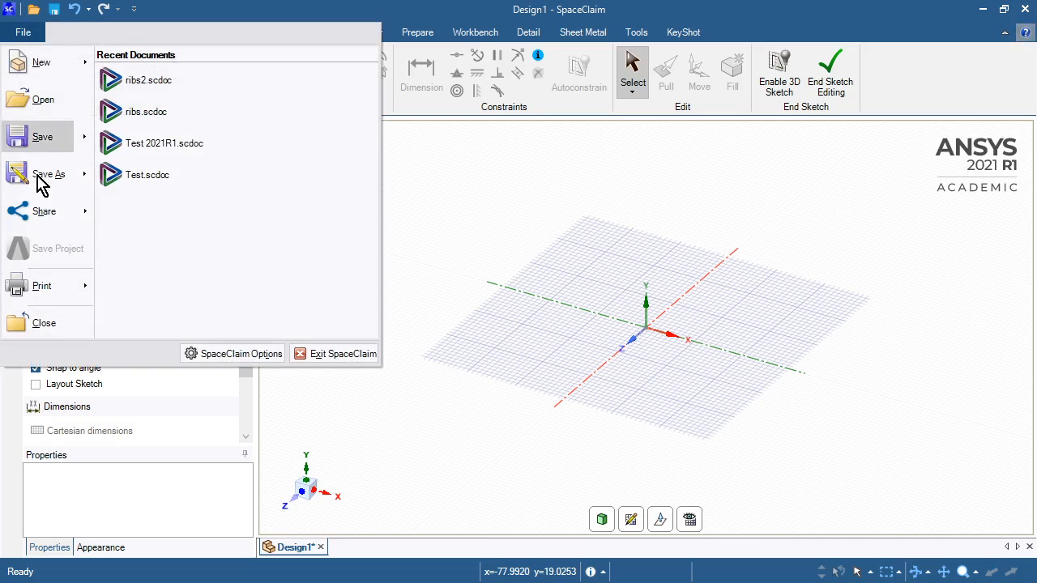
{"action": "left_click", "coordinate": [376, 298]}
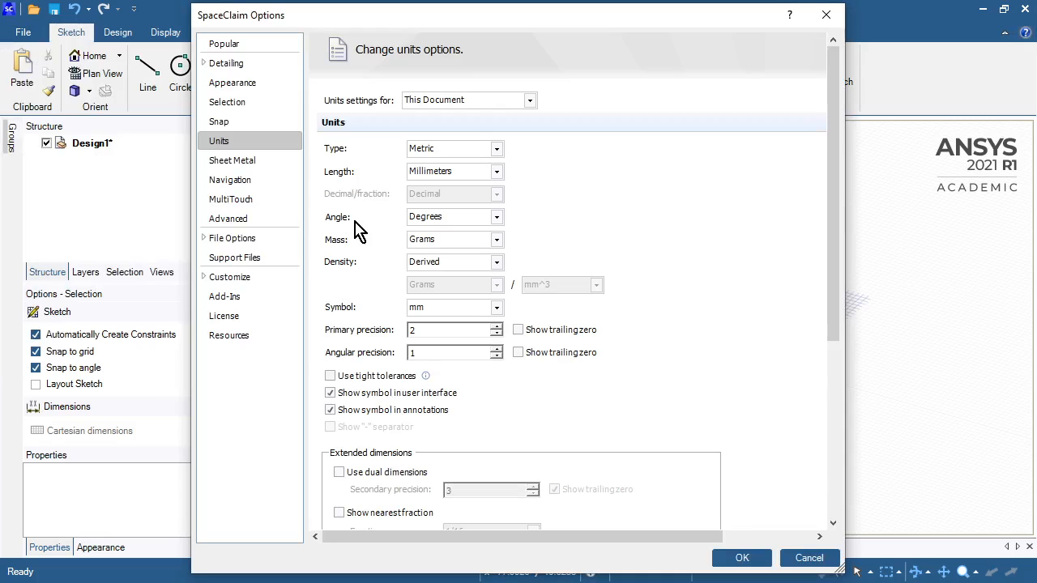
{"action": "mouse_move", "coordinate": [496, 149]}
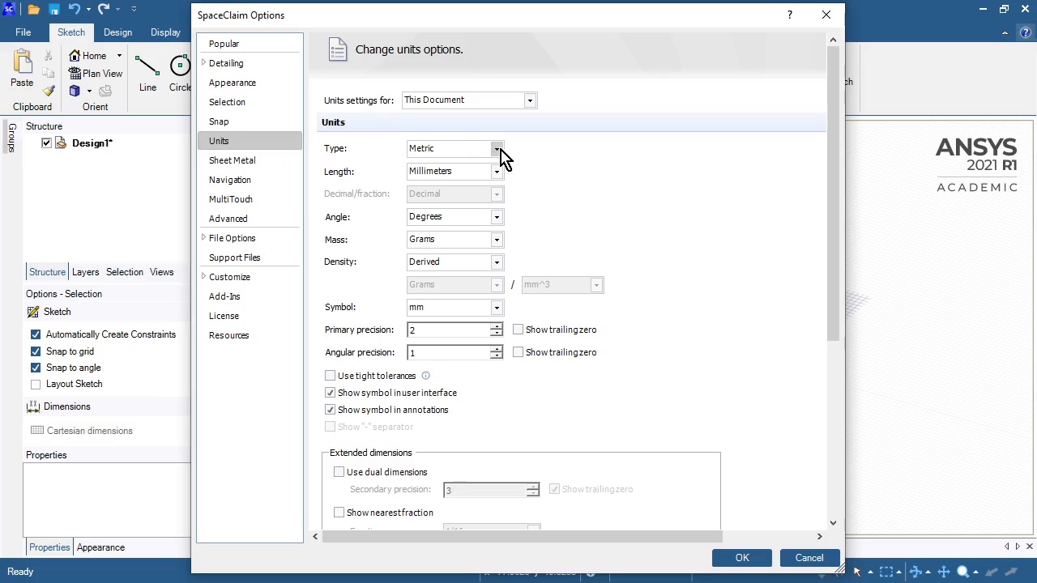
{"action": "left_click", "coordinate": [495, 172]}
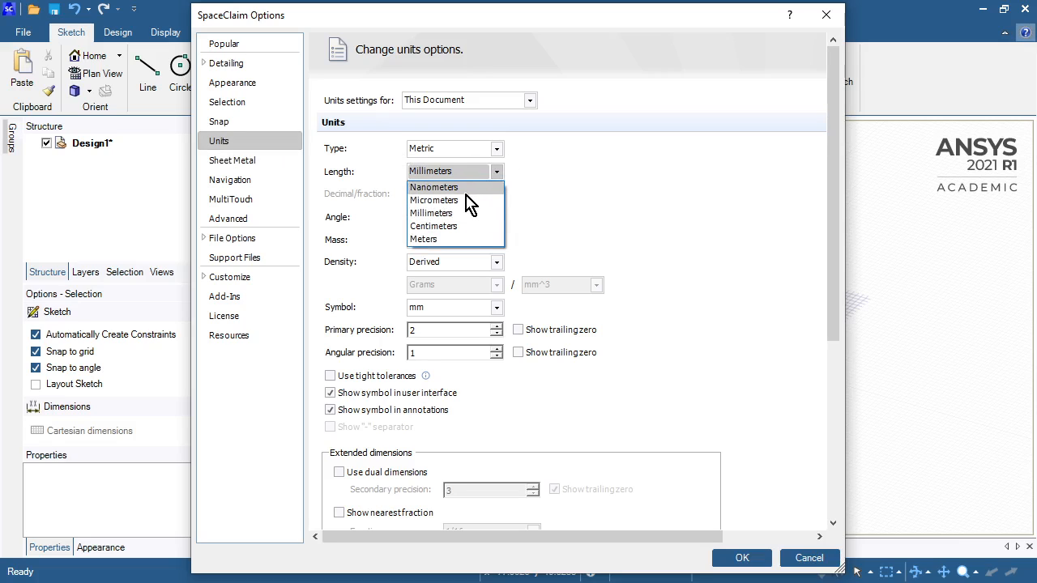
{"action": "left_click", "coordinate": [434, 201]}
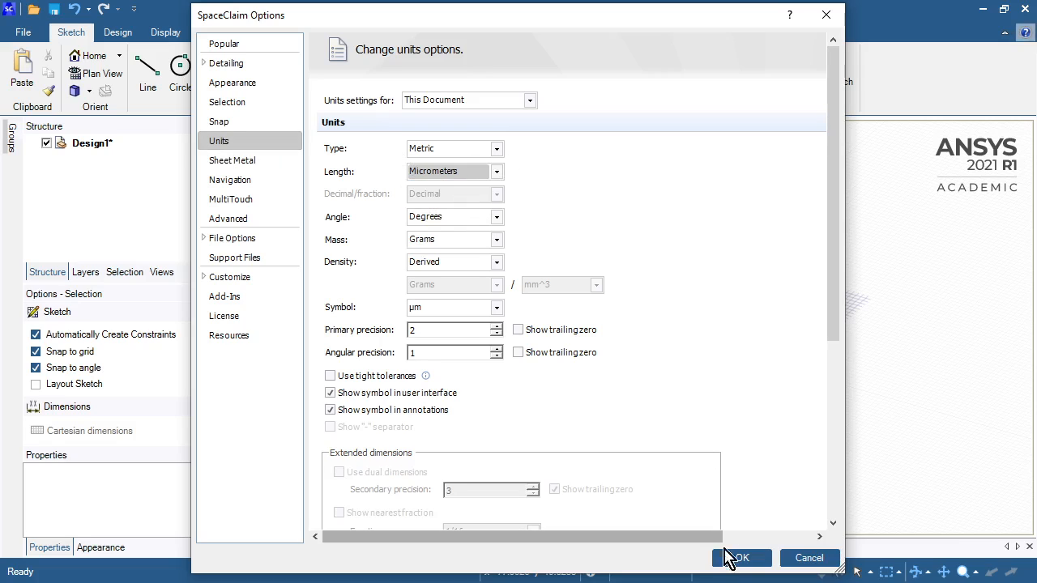
{"action": "left_click", "coordinate": [736, 557]}
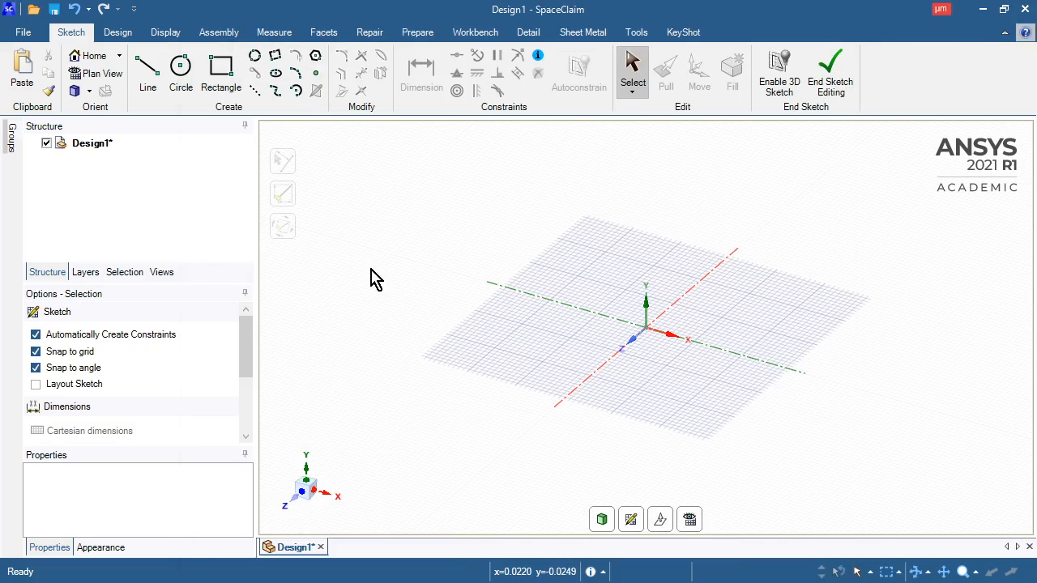
{"action": "mouse_move", "coordinate": [240, 194]}
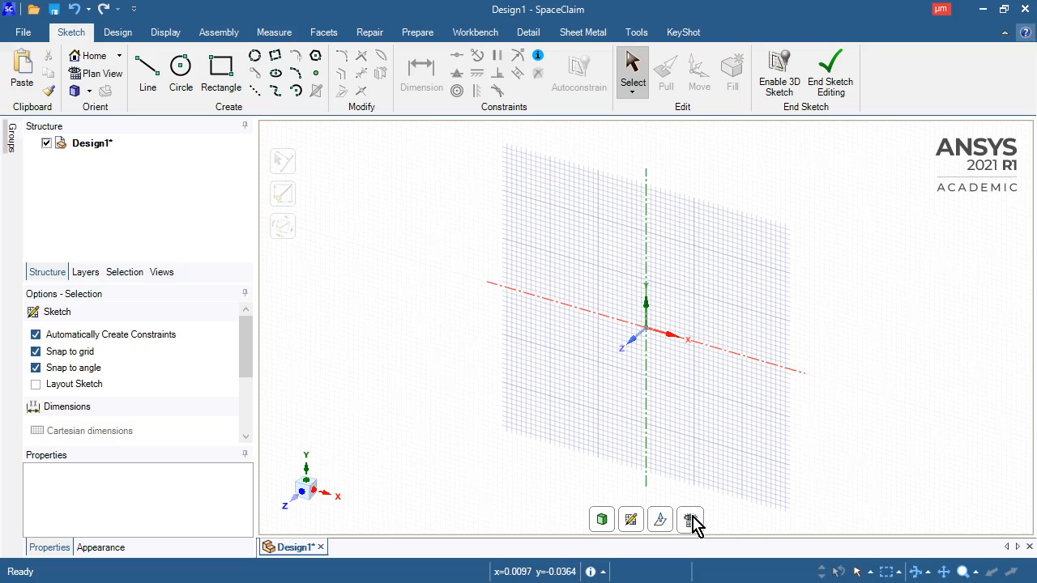
- Switch to a head-on plan view of the sketch grid
{"action": "left_click", "coordinate": [690, 518]}
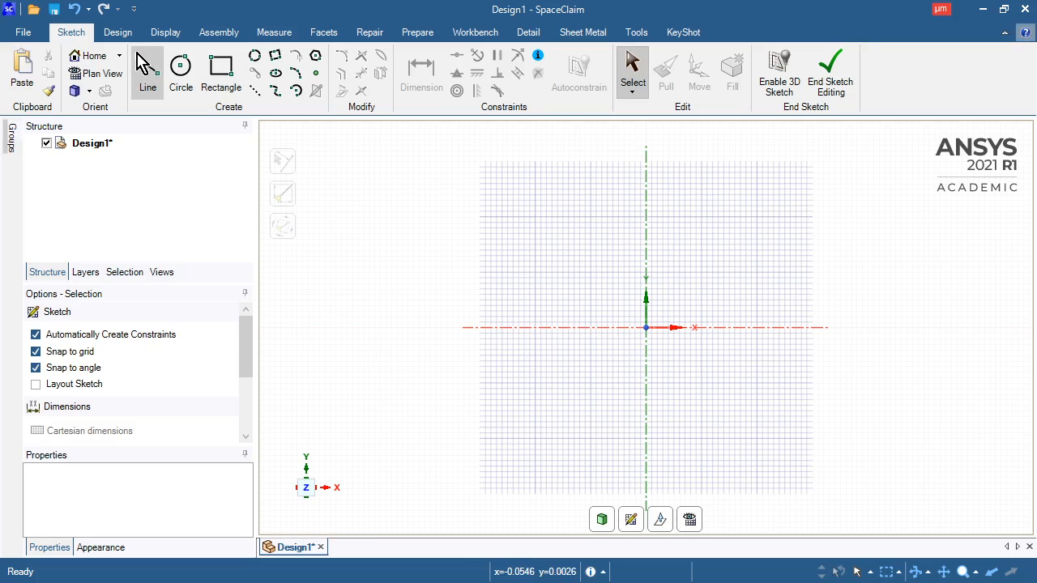
- Draw the zigzag line chain from the origin using lengths 200 and 60
{"action": "left_click", "coordinate": [146, 73]}
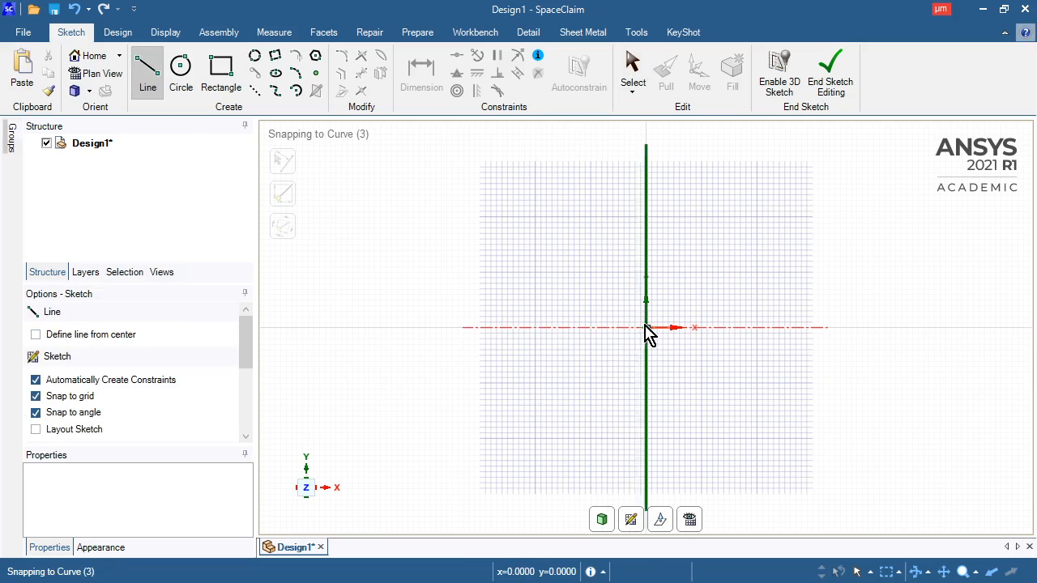
{"action": "left_click", "coordinate": [736, 194]}
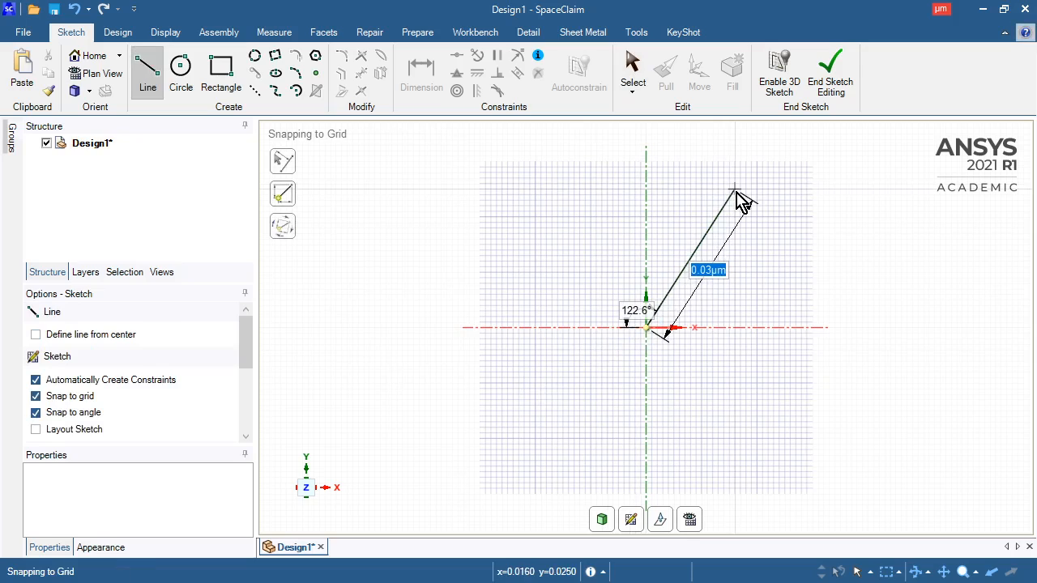
{"action": "type", "text": "200"}
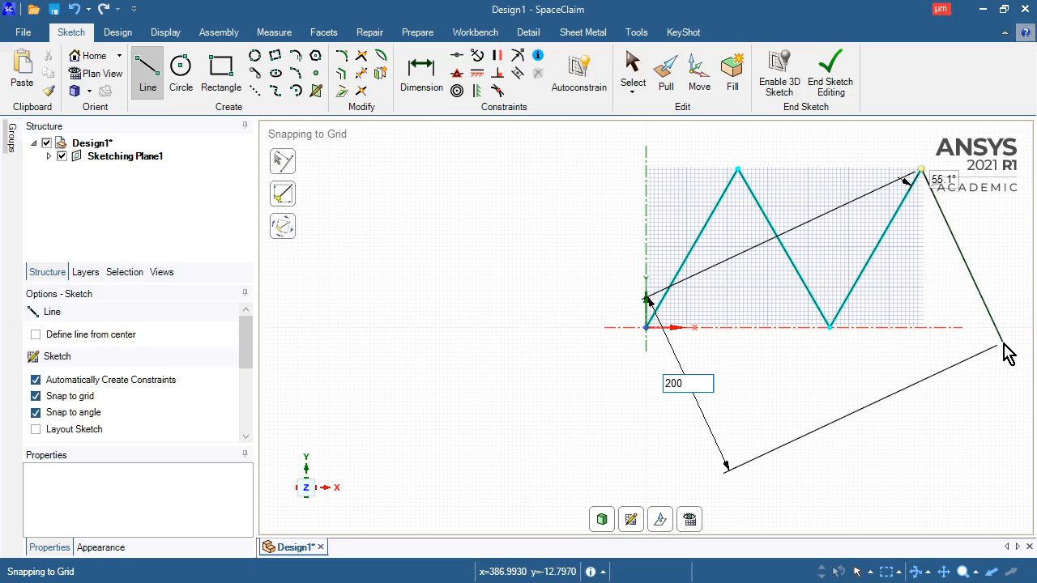
{"action": "type", "text": "60"}
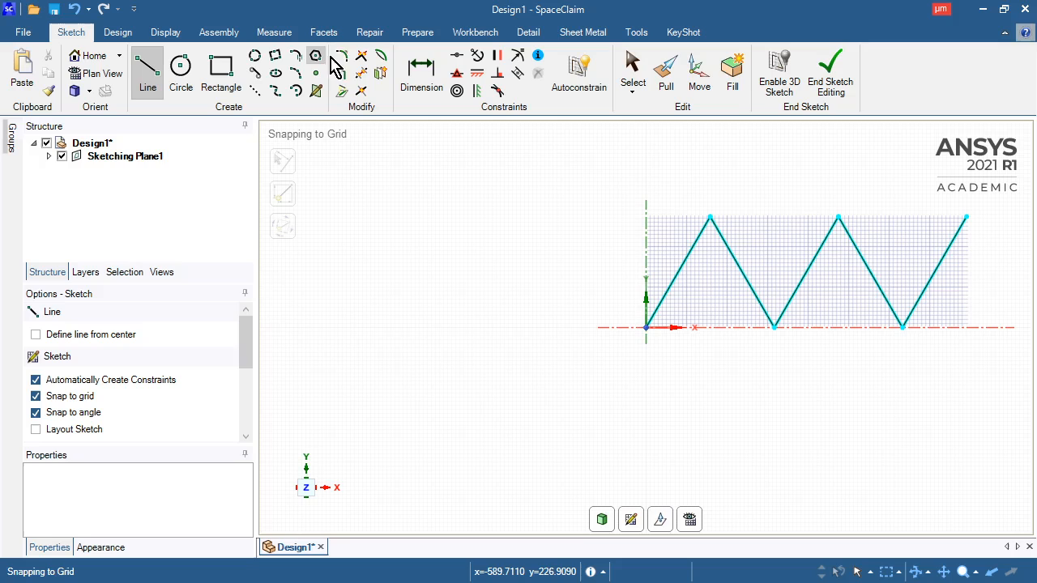
- Activate the Create Rounded Corner tool to fillet the zigzag's peaks and valleys
{"action": "left_click", "coordinate": [340, 55]}
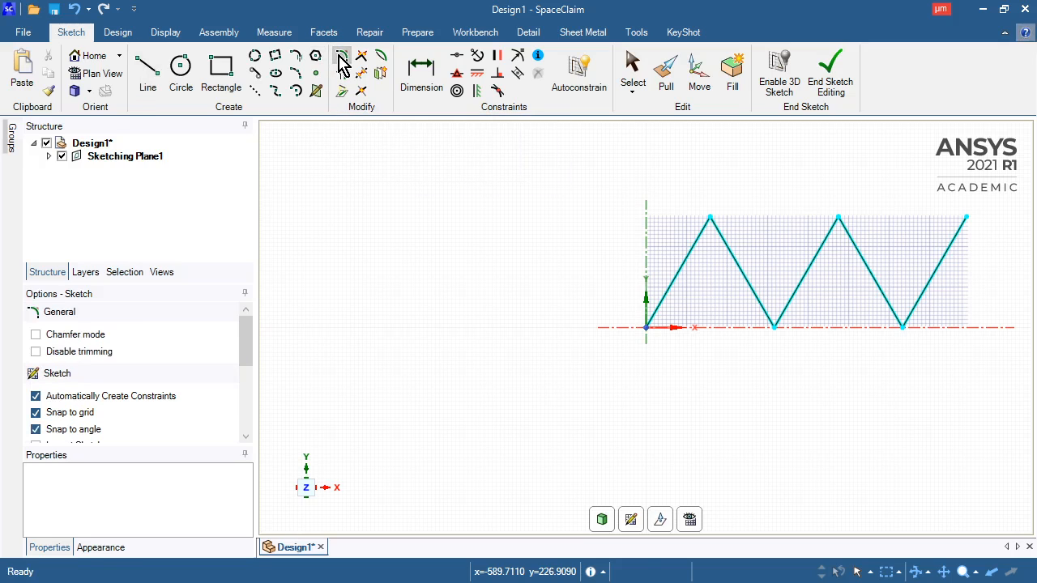
{"action": "mouse_move", "coordinate": [709, 219]}
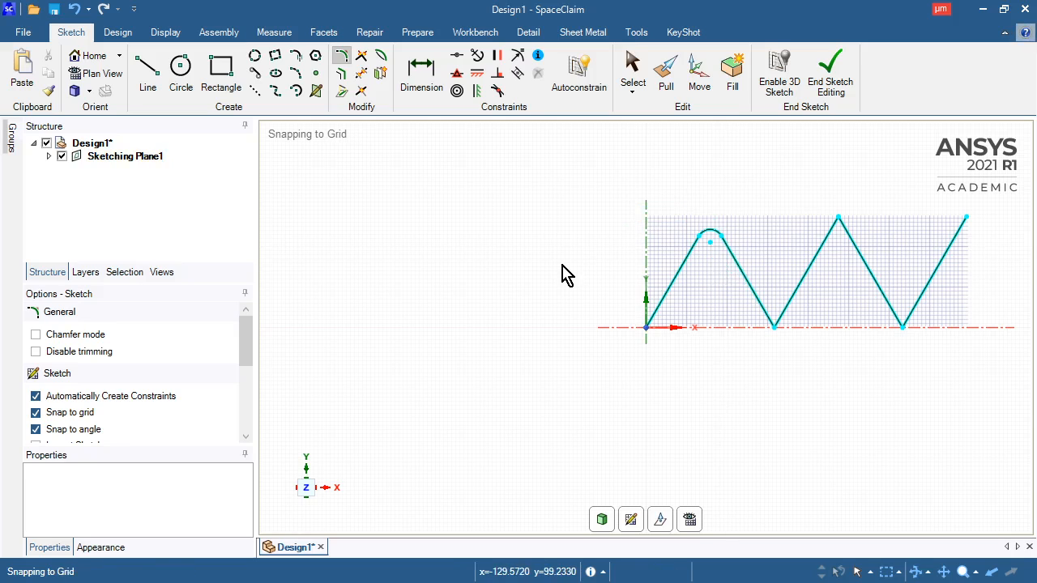
{"action": "mouse_move", "coordinate": [673, 279]}
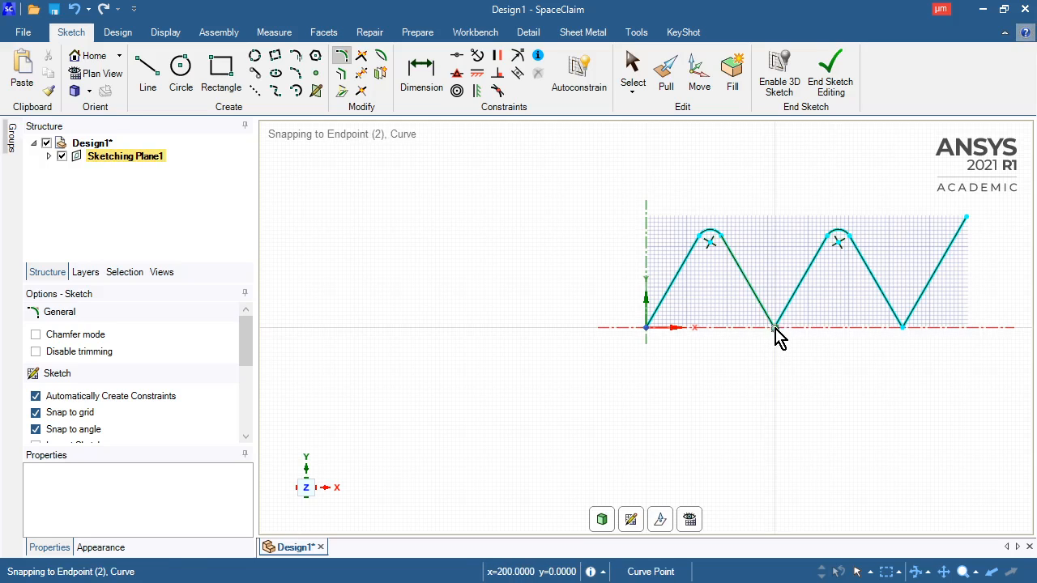
{"action": "mouse_move", "coordinate": [778, 324]}
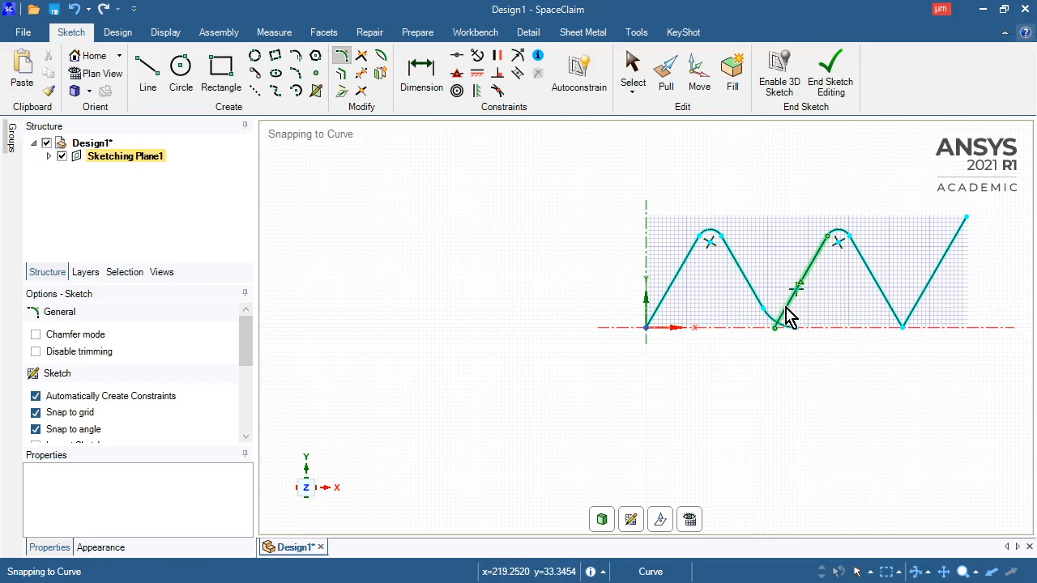
{"action": "mouse_move", "coordinate": [781, 357]}
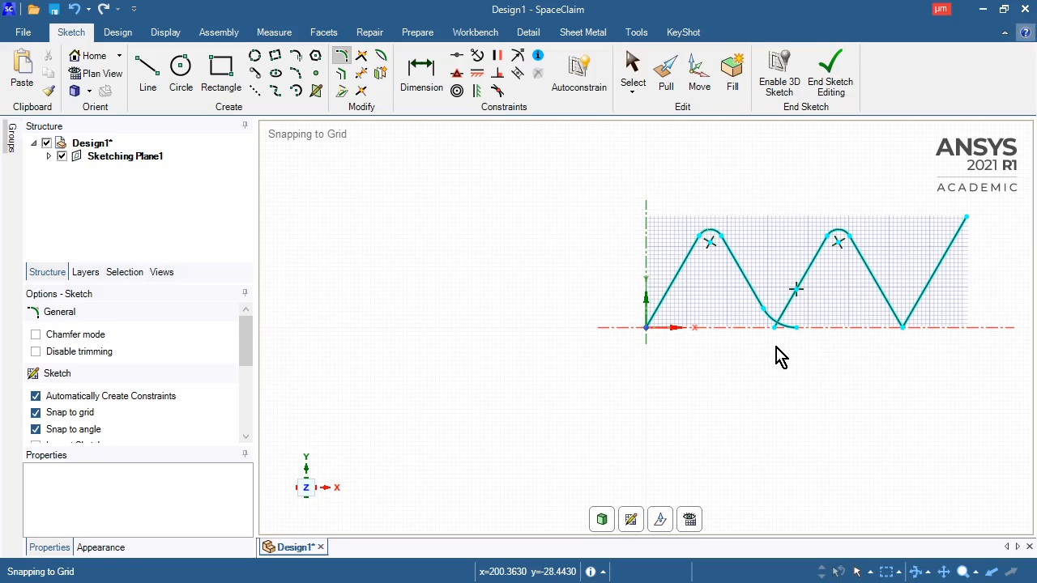
{"action": "mouse_move", "coordinate": [794, 362]}
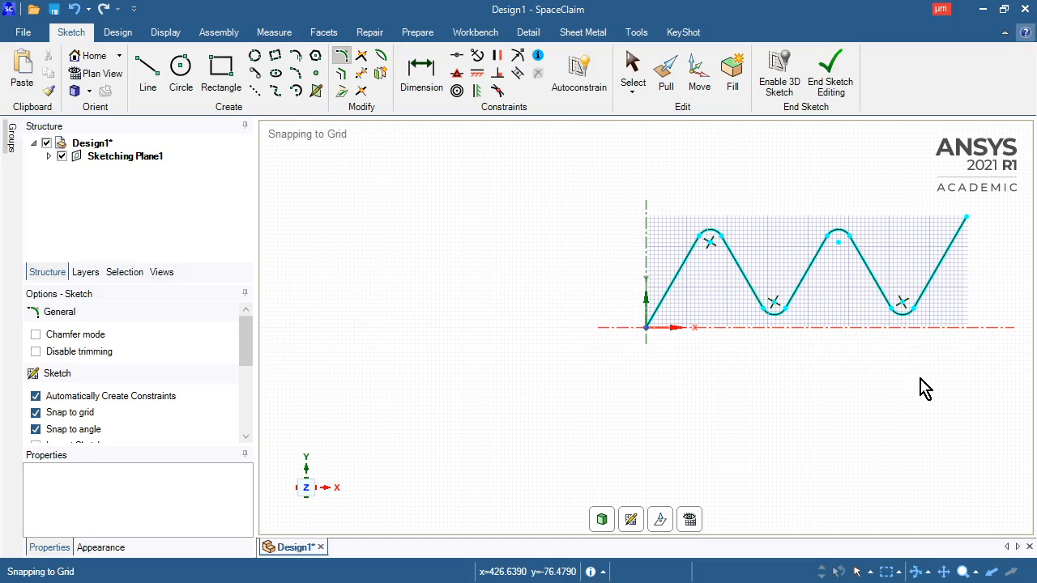
{"action": "mouse_move", "coordinate": [897, 404]}
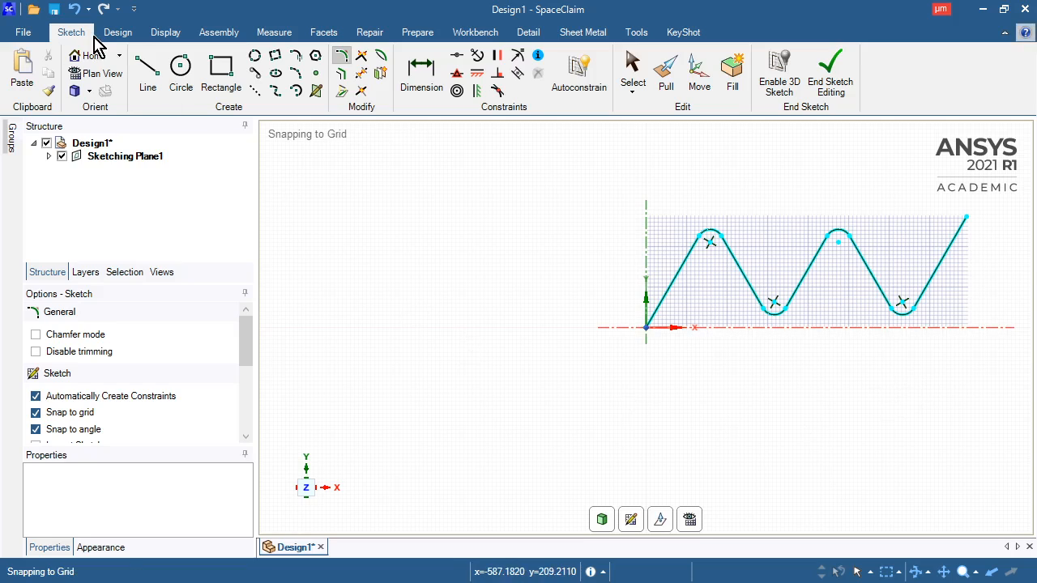
- Mirror the rounded zigzag across the vertical axis from the Design tools, then return to sketching
{"action": "left_click", "coordinate": [116, 32]}
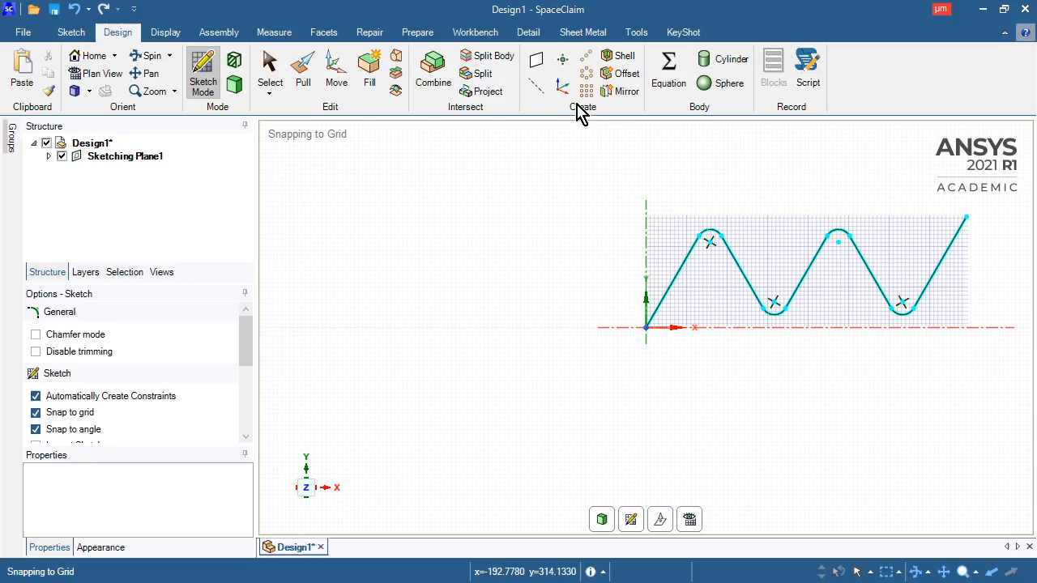
{"action": "left_click", "coordinate": [621, 91]}
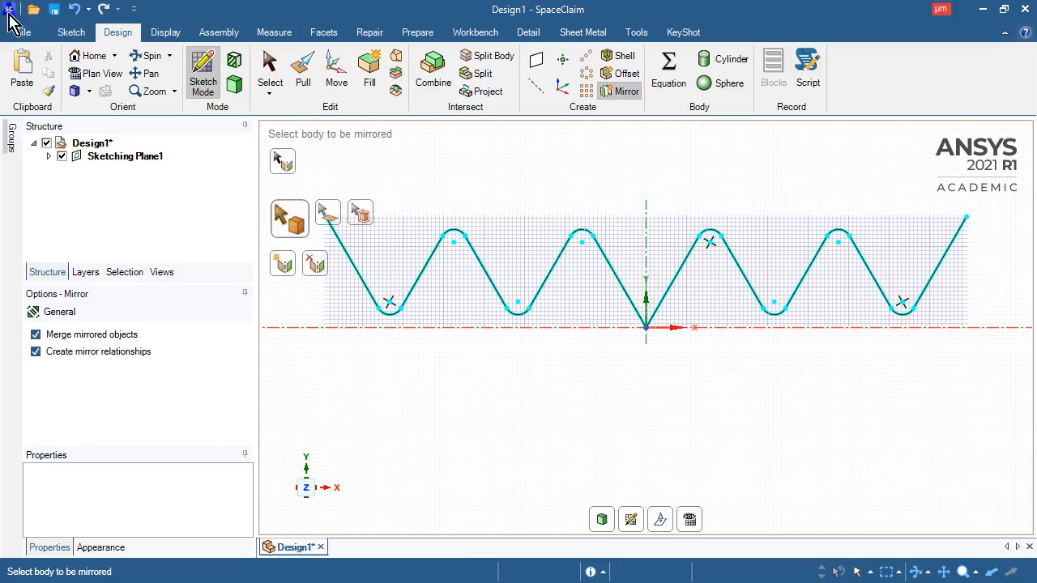
{"action": "left_click", "coordinate": [71, 32]}
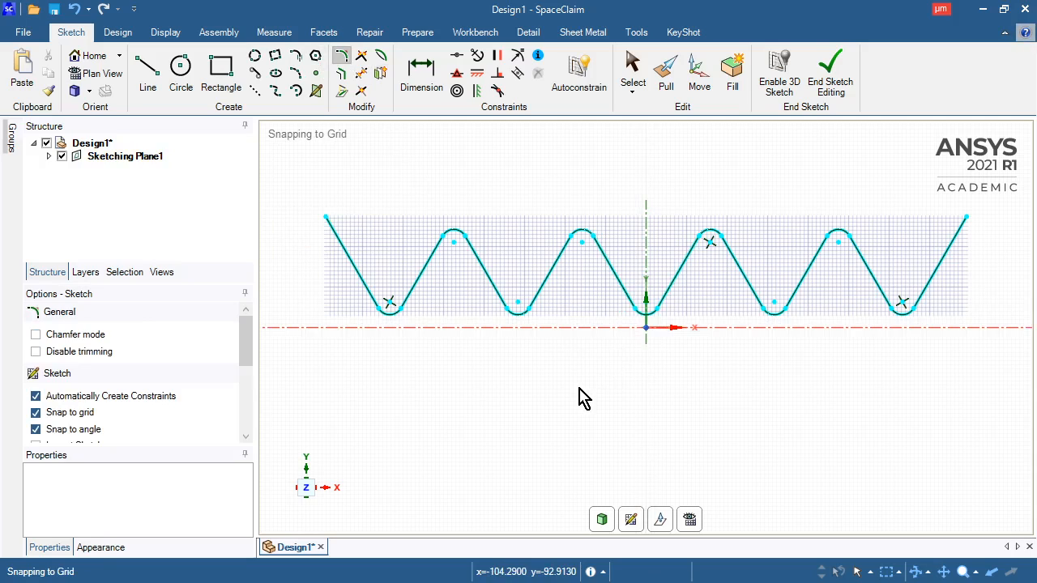
{"action": "mouse_move", "coordinate": [563, 418]}
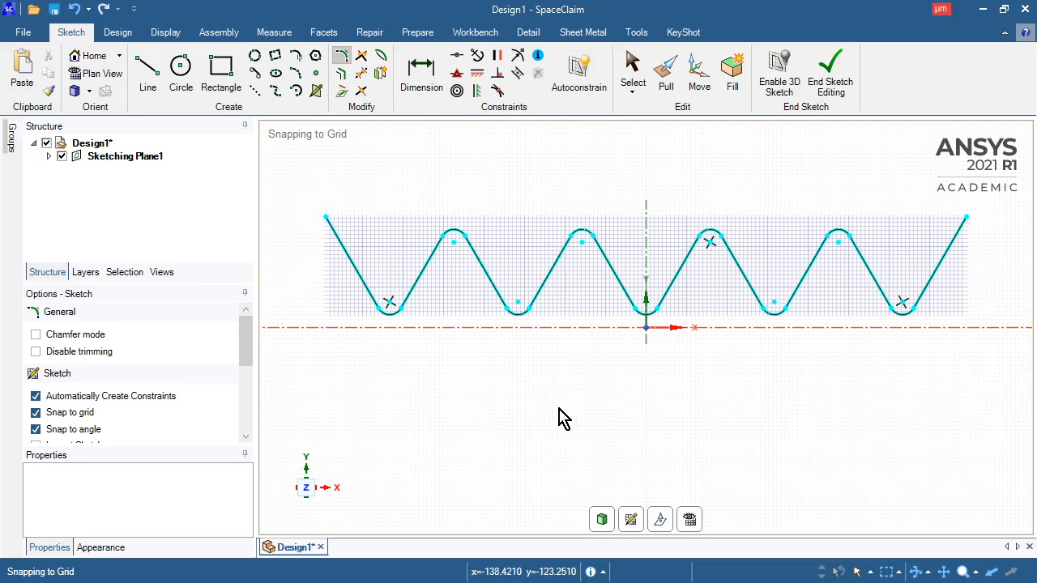
- Draw a tall rectangle whose base spans the full width of the mirrored zigzag
{"action": "left_click", "coordinate": [220, 72]}
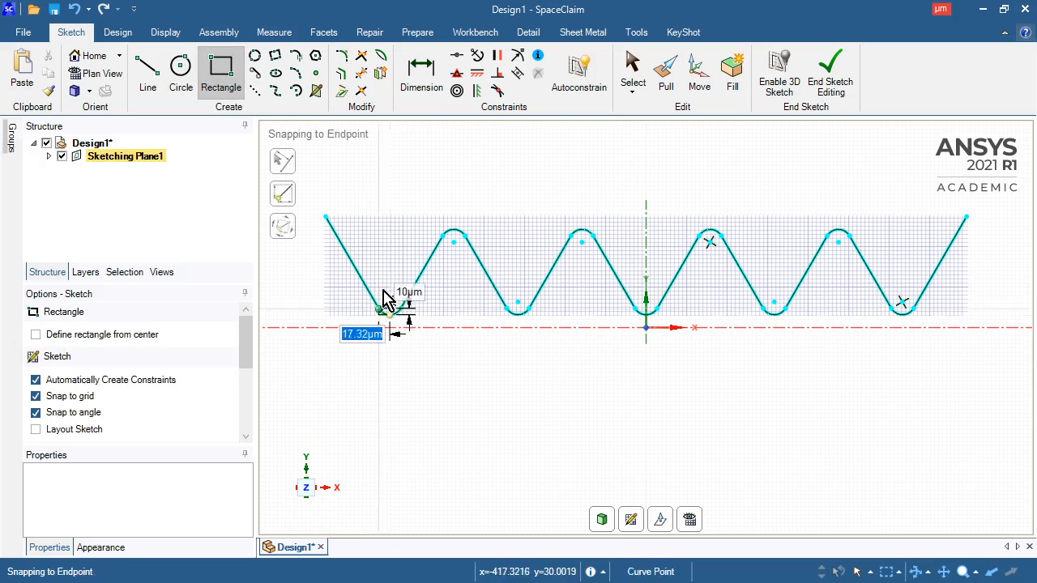
{"action": "left_click_drag", "start_coordinate": [389, 311], "coordinate": [908, 146]}
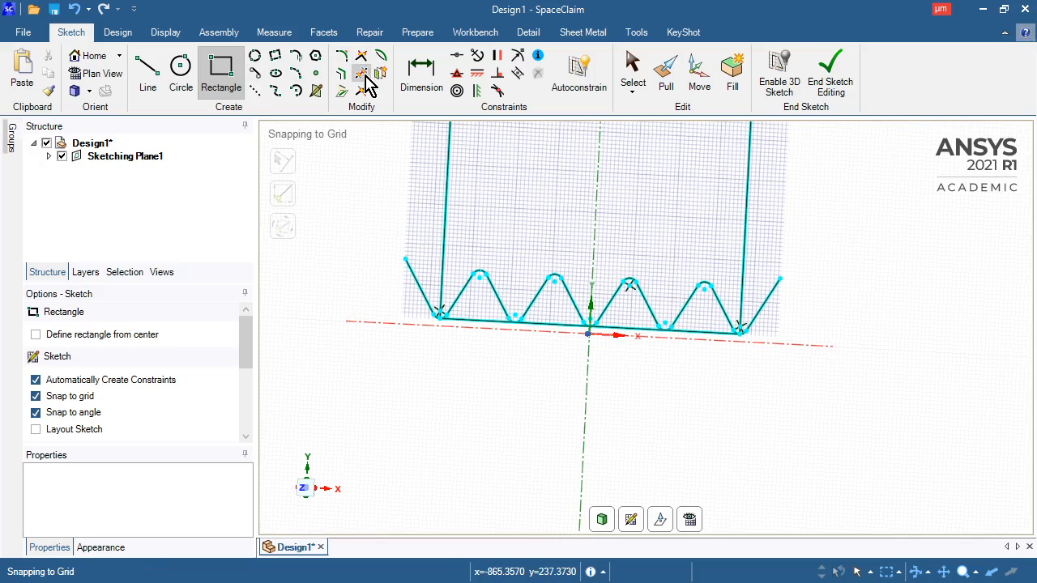
- Trim away the rectangle's bottom edge and end sketch editing to create the closed surface
{"action": "left_click", "coordinate": [361, 72]}
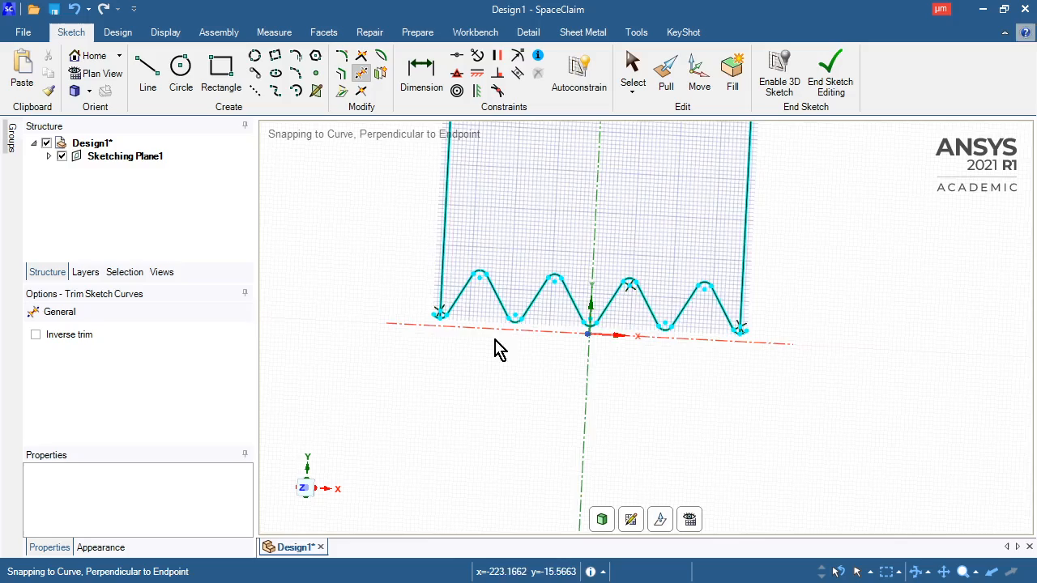
{"action": "scroll", "scroll_direction": "down", "scroll_amount": 3}
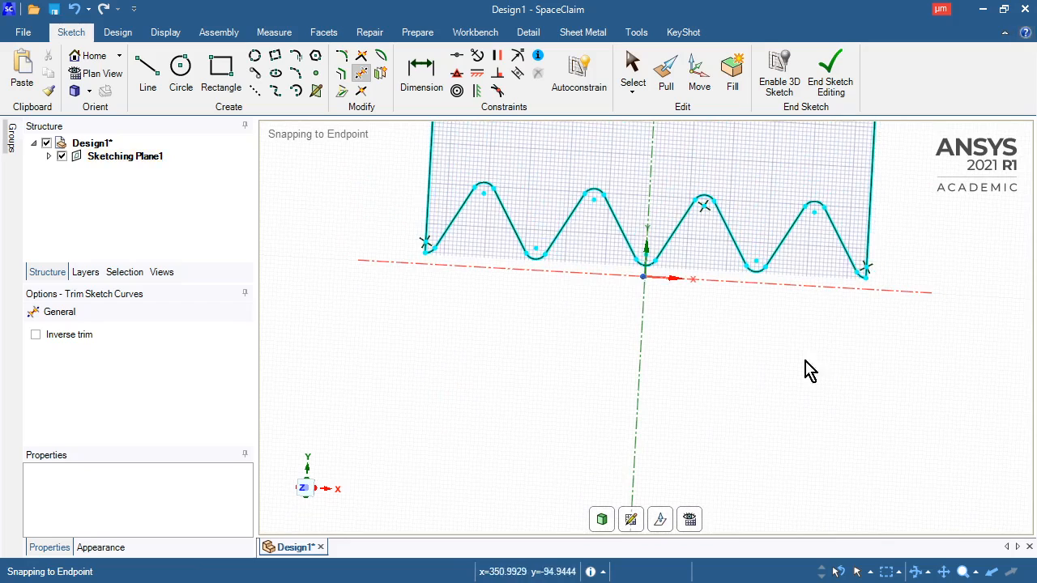
{"action": "left_click", "coordinate": [664, 73]}
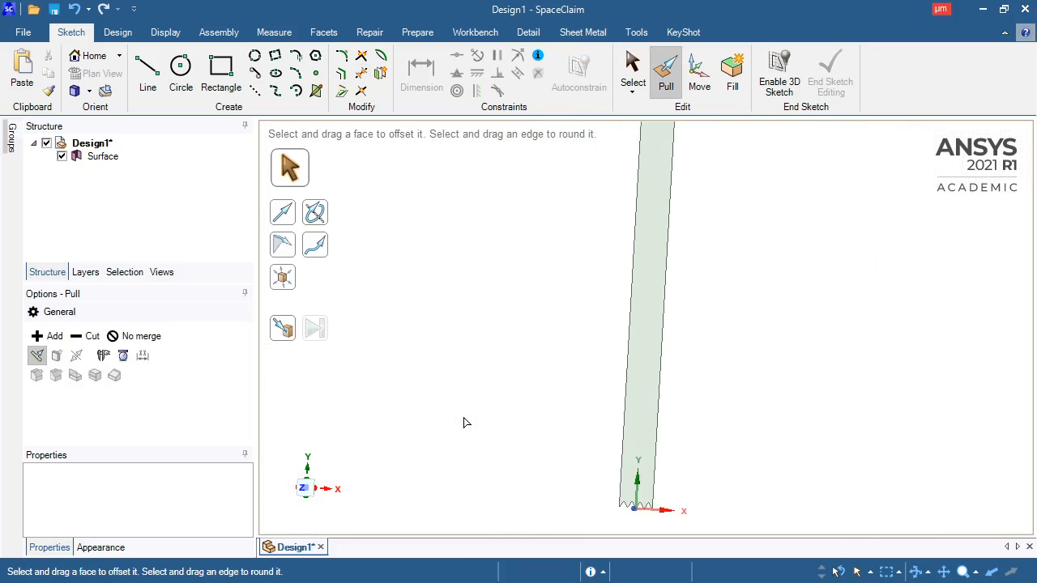
- Pull the profile surface into a ribbed solid and select its corrugated end face
{"action": "left_click_drag", "start_coordinate": [467, 422], "coordinate": [548, 359]}
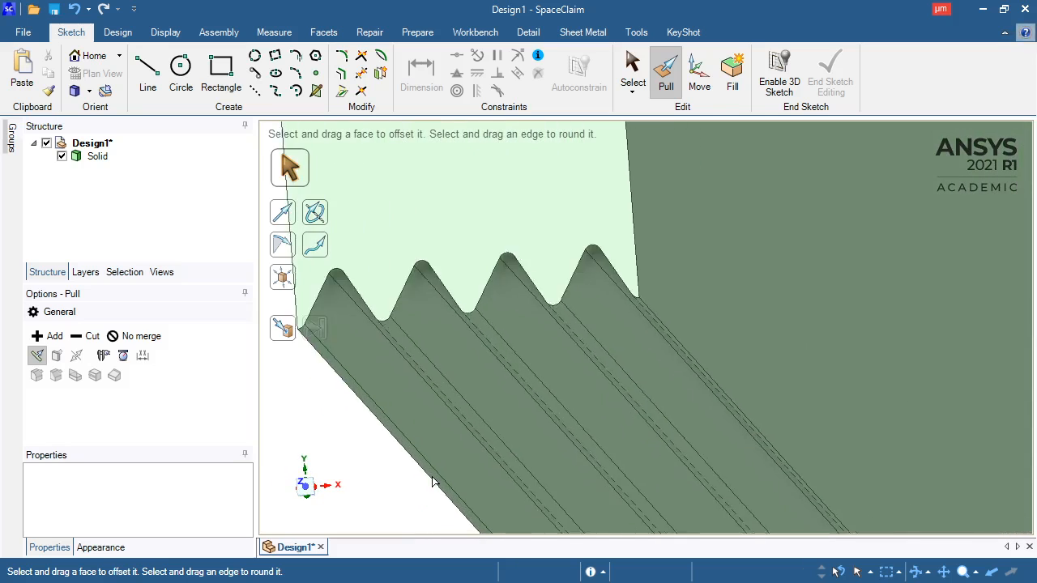
{"action": "left_click", "coordinate": [486, 203]}
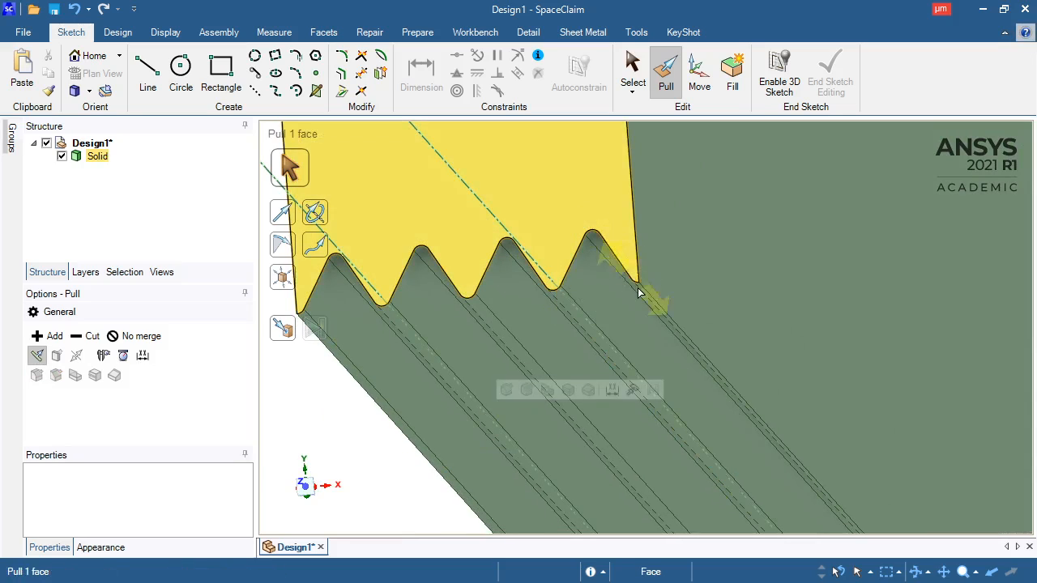